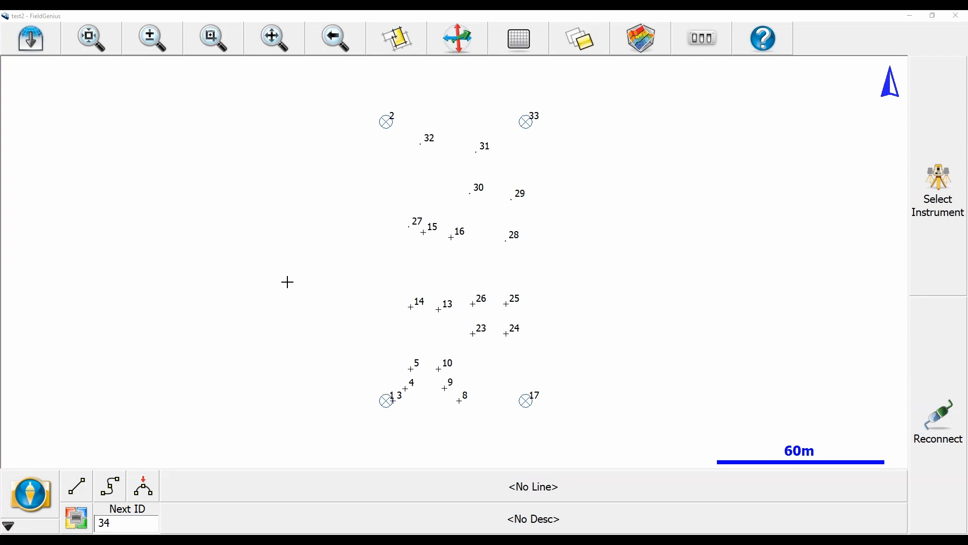
{"action": "mouse_move", "coordinate": [197, 388]}
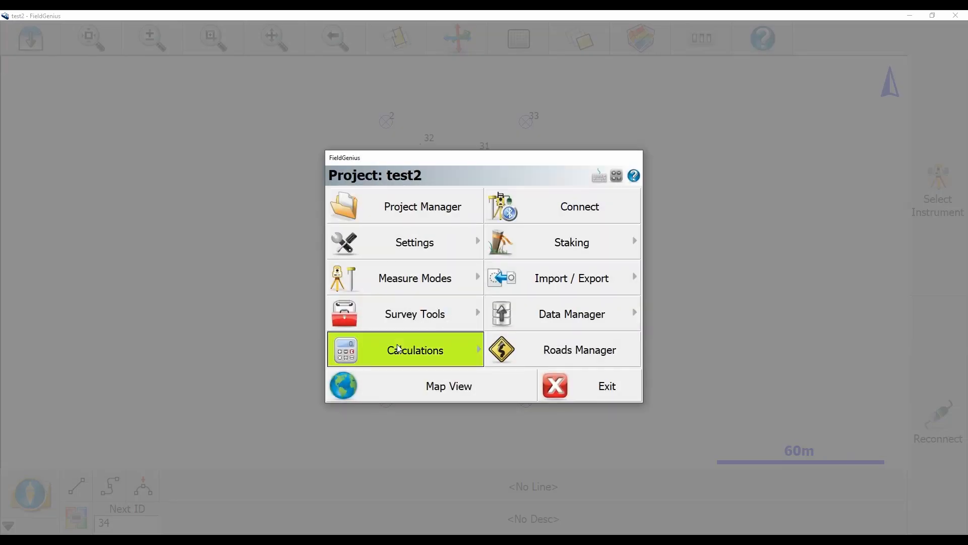
Open the Direction - Direction intersection calculation and clear the Pnt 1 field
{"action": "left_click", "coordinate": [415, 350]}
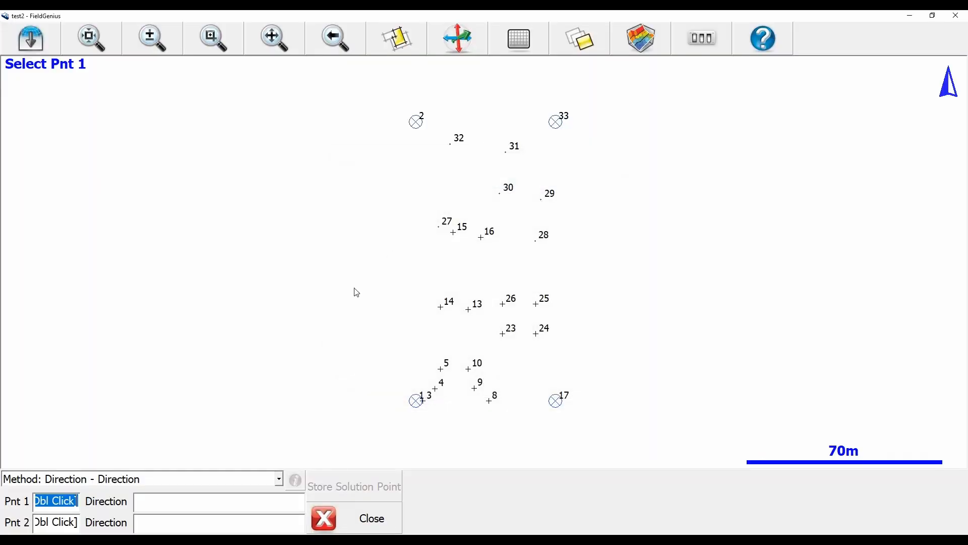
{"action": "mouse_move", "coordinate": [423, 408]}
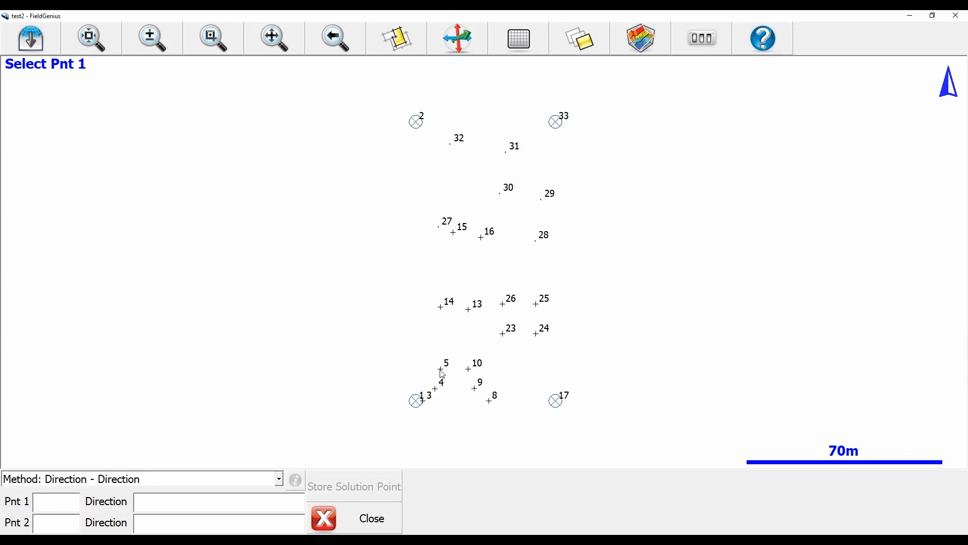
{"action": "left_click", "coordinate": [55, 500]}
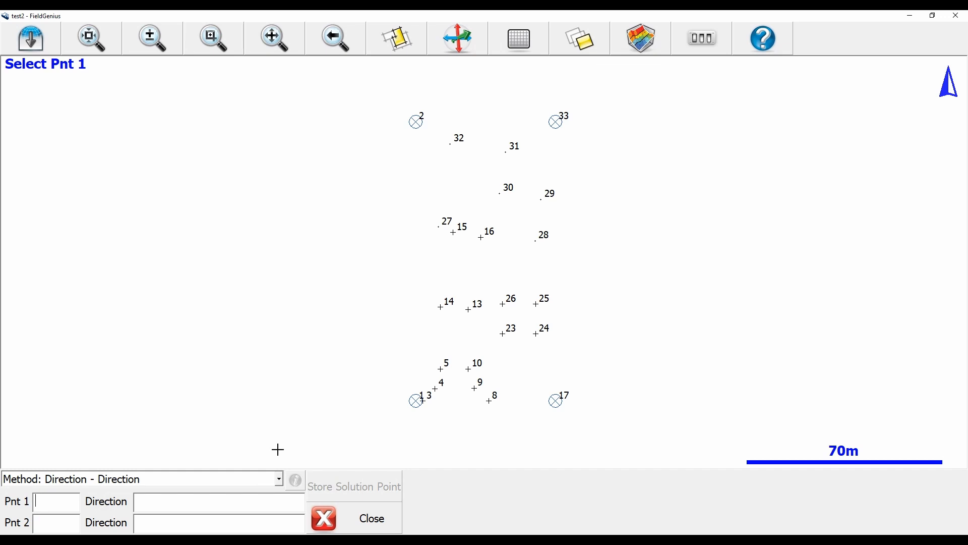
Enter point 5 as the first intersection point, with bearing N30°42'31"E
{"action": "left_click", "coordinate": [440, 368]}
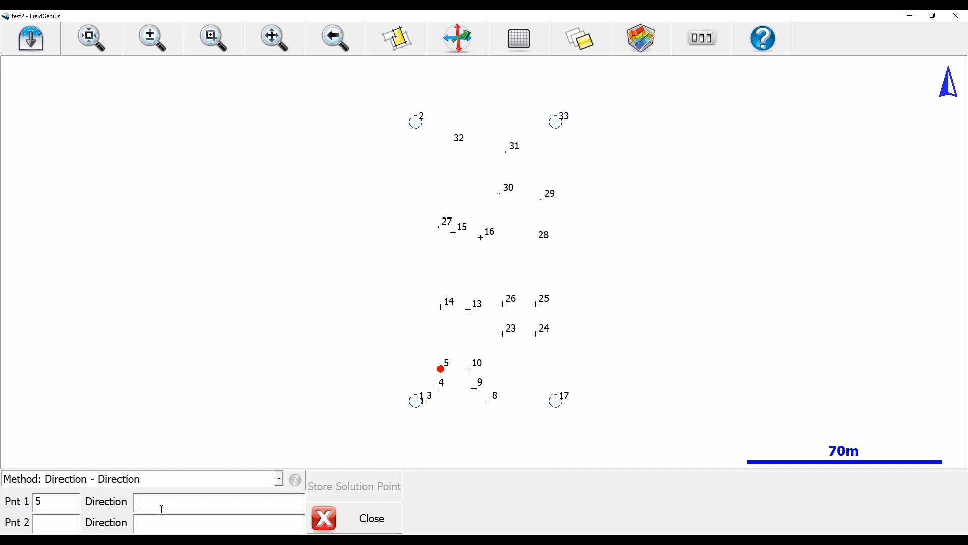
{"action": "type", "text": "5"}
{"action": "type", "text": "N30°42'31\"E"}
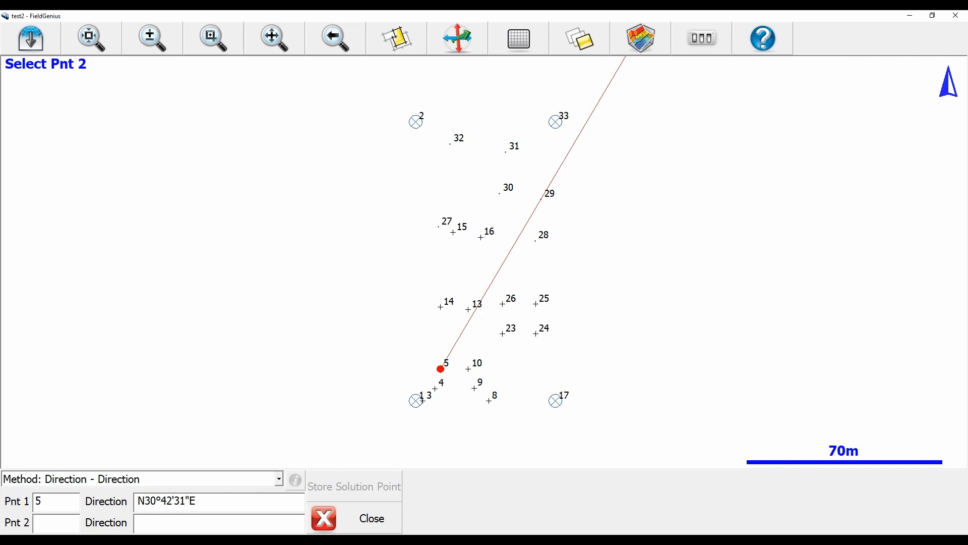
Enter point 25 as the second point with bearing 25..16 (N39°27'00"W)
{"action": "left_click", "coordinate": [56, 523]}
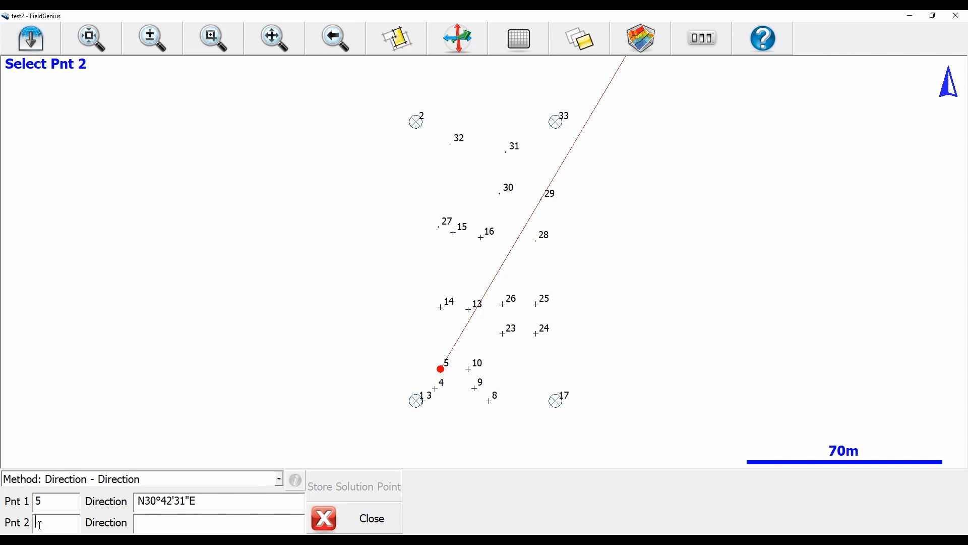
{"action": "type", "text": "25"}
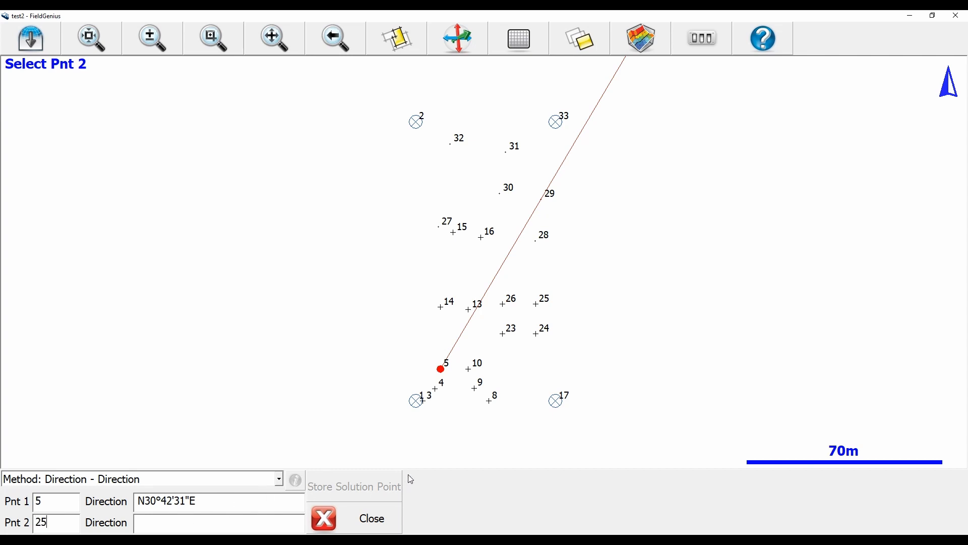
{"action": "left_click", "coordinate": [536, 303]}
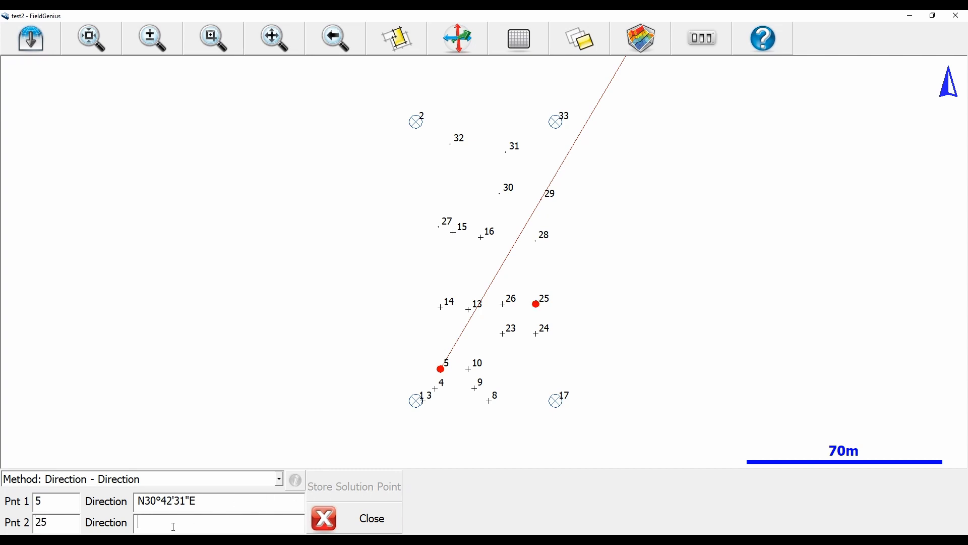
{"action": "type", "text": "25..16"}
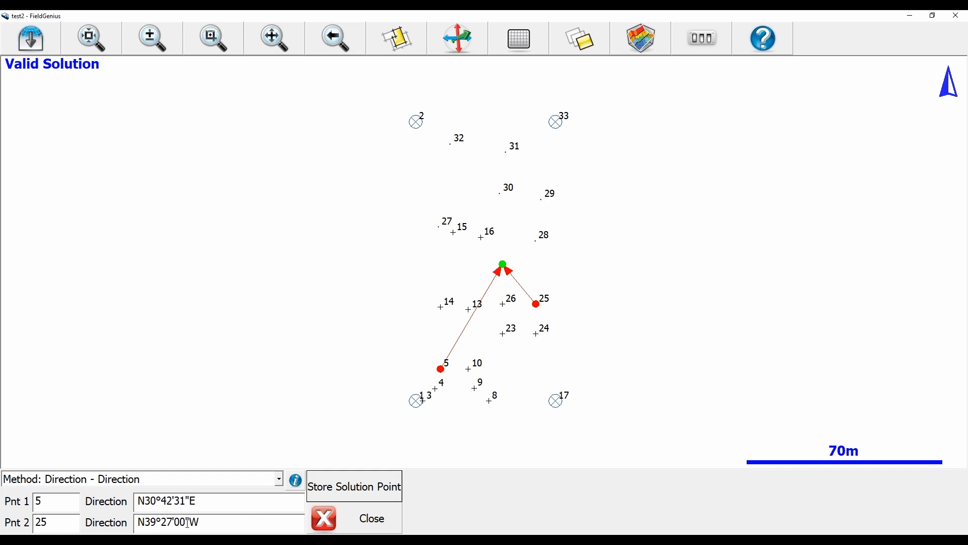
Revise point 25's bearing to N36°52'09"W, then start typing a replacement beginning with 1
{"action": "triple_click", "coordinate": [179, 522]}
{"action": "type", "text": "2"}
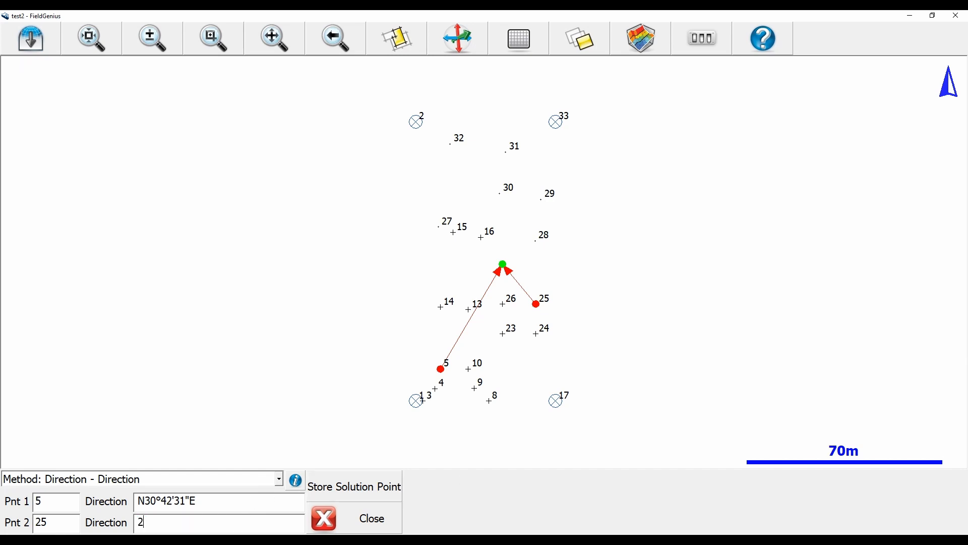
{"action": "type", "text": "N36°52'09\"W"}
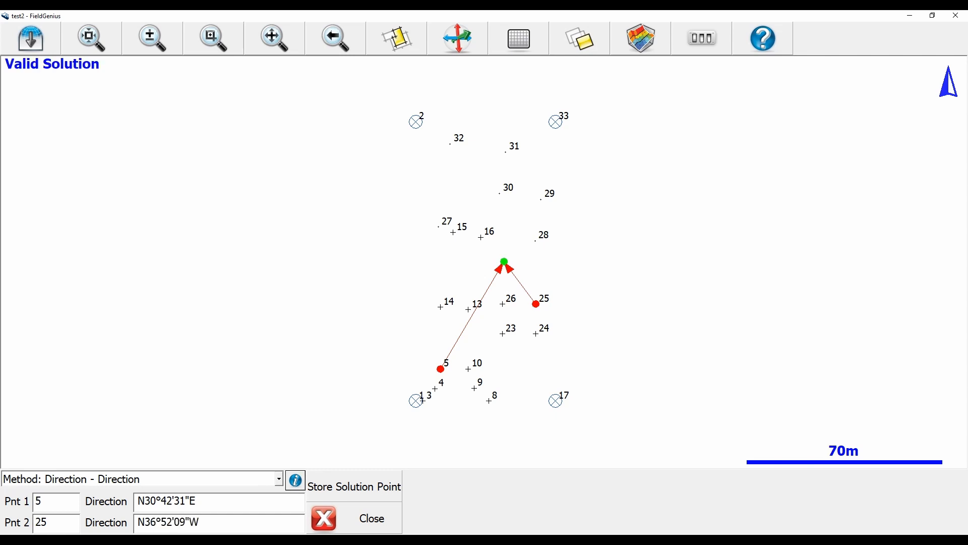
{"action": "triple_click", "coordinate": [168, 522]}
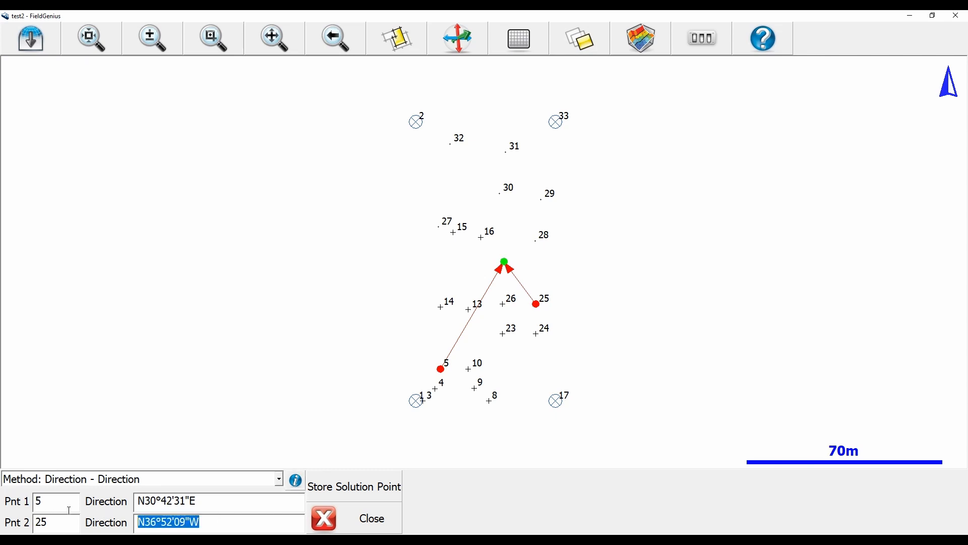
{"action": "type", "text": "1"}
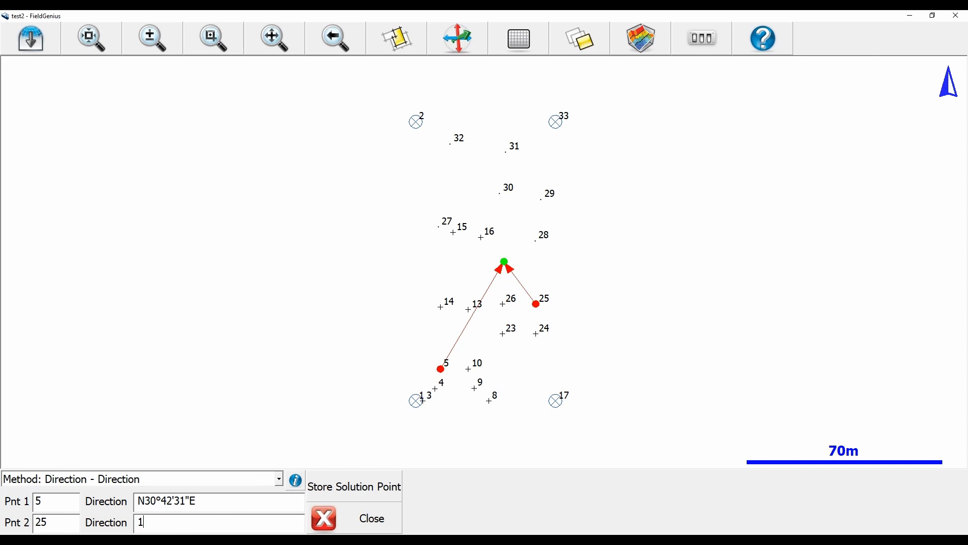